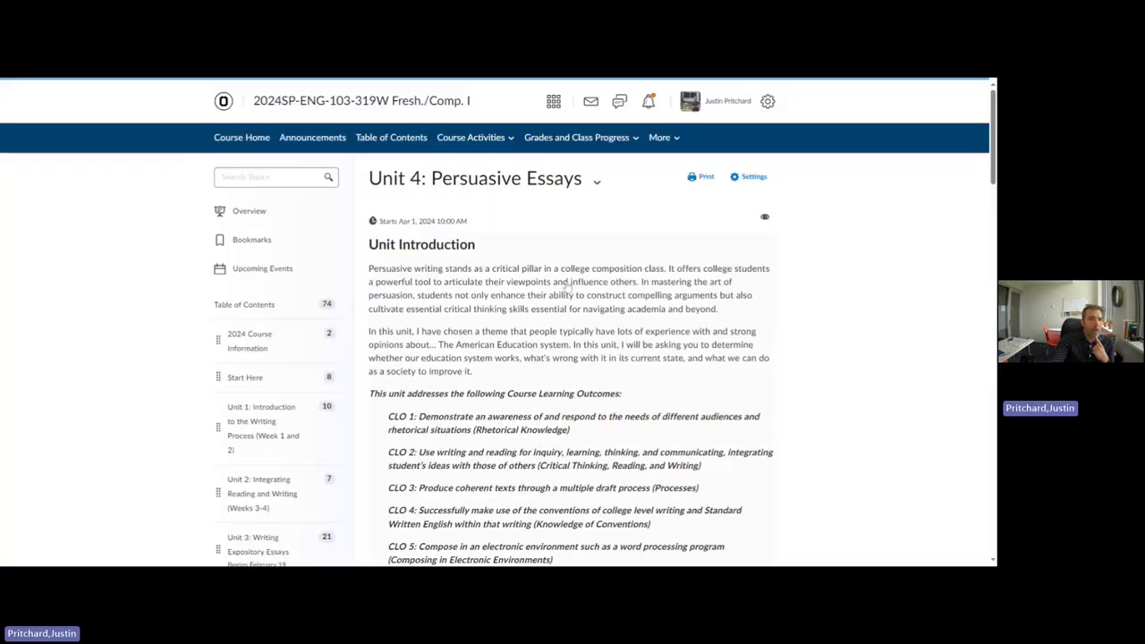
scroll("down", 3)
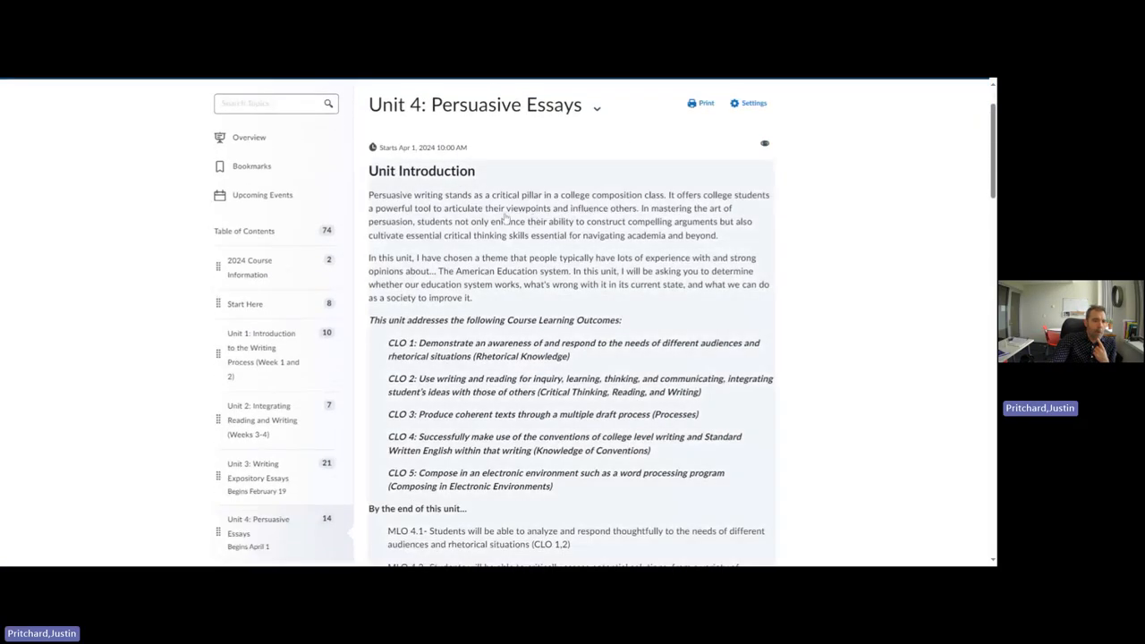
scroll("down", 3)
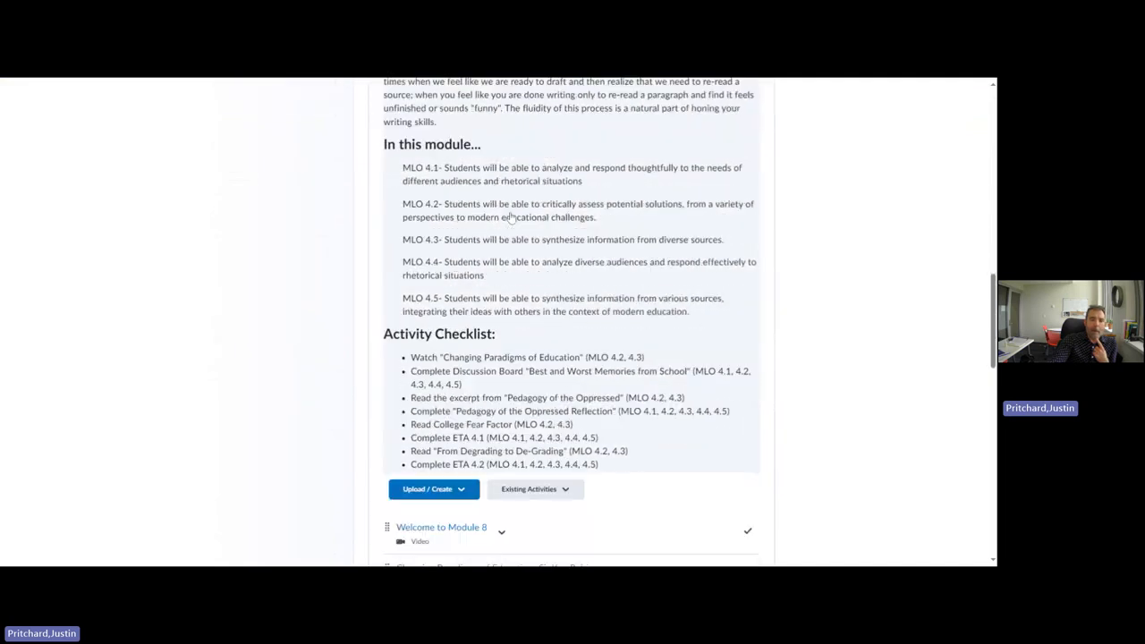
scroll("down", 3)
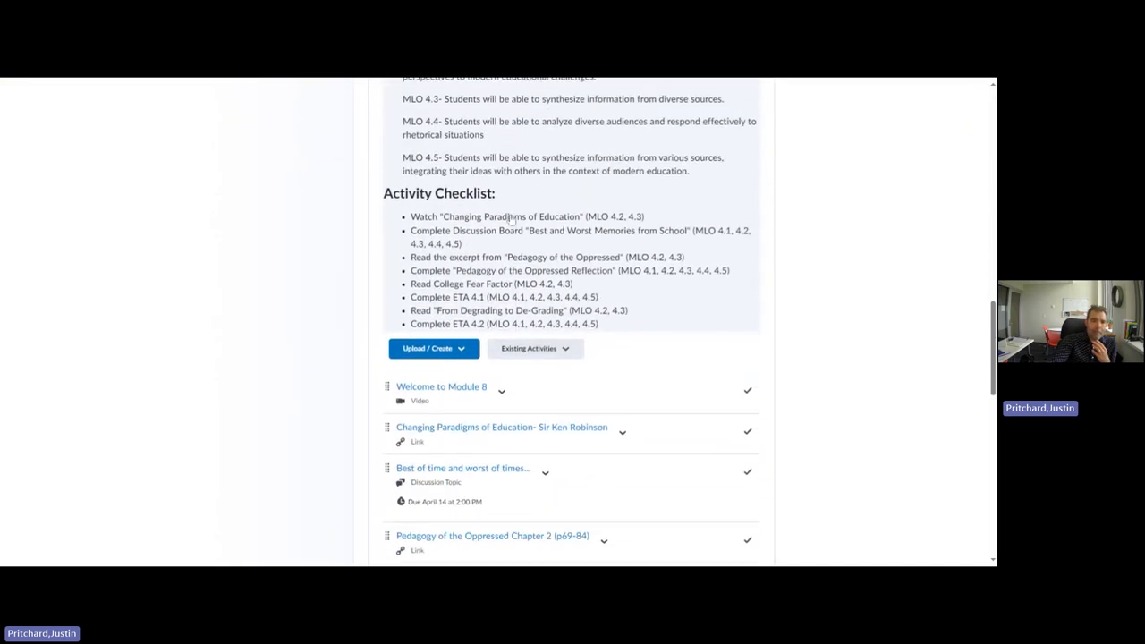
scroll("down", 3)
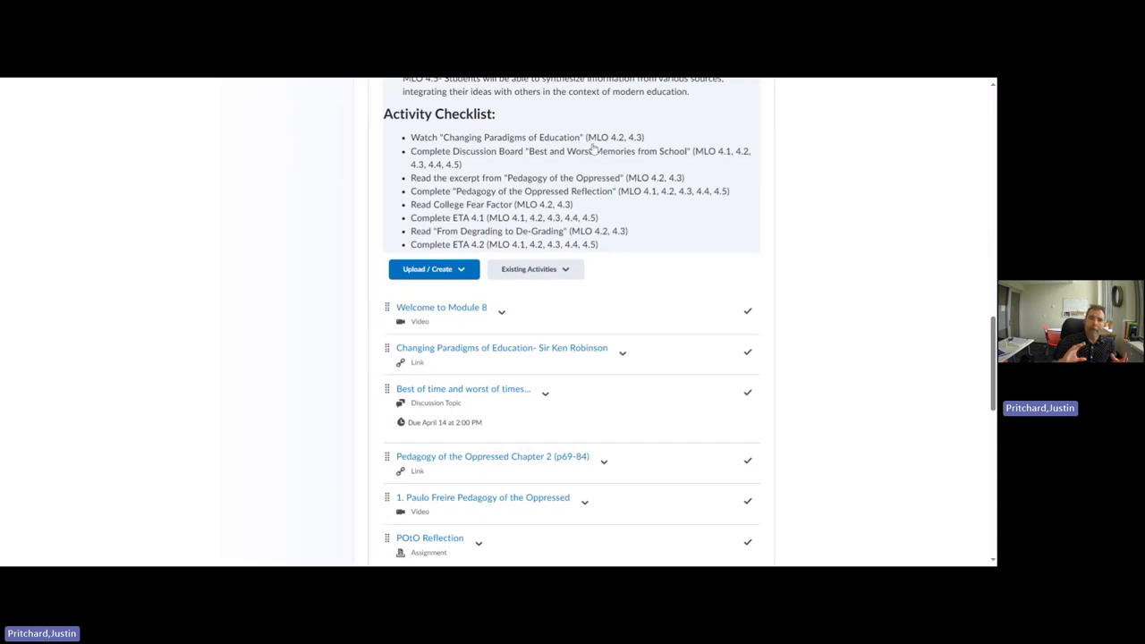
mouse_move(593, 149)
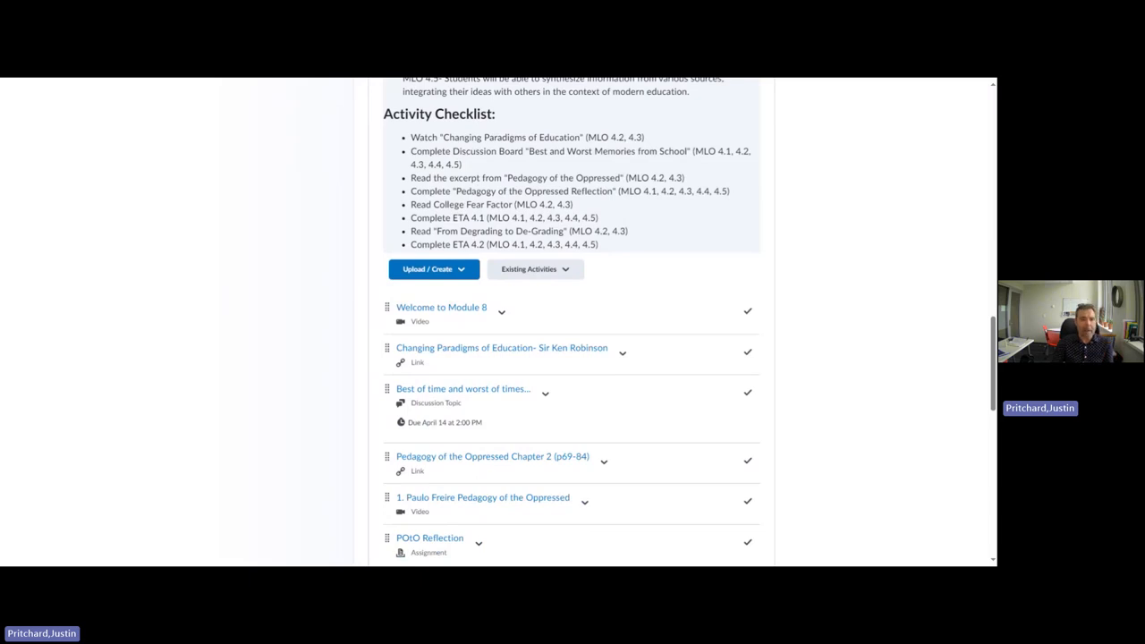
mouse_move(664, 125)
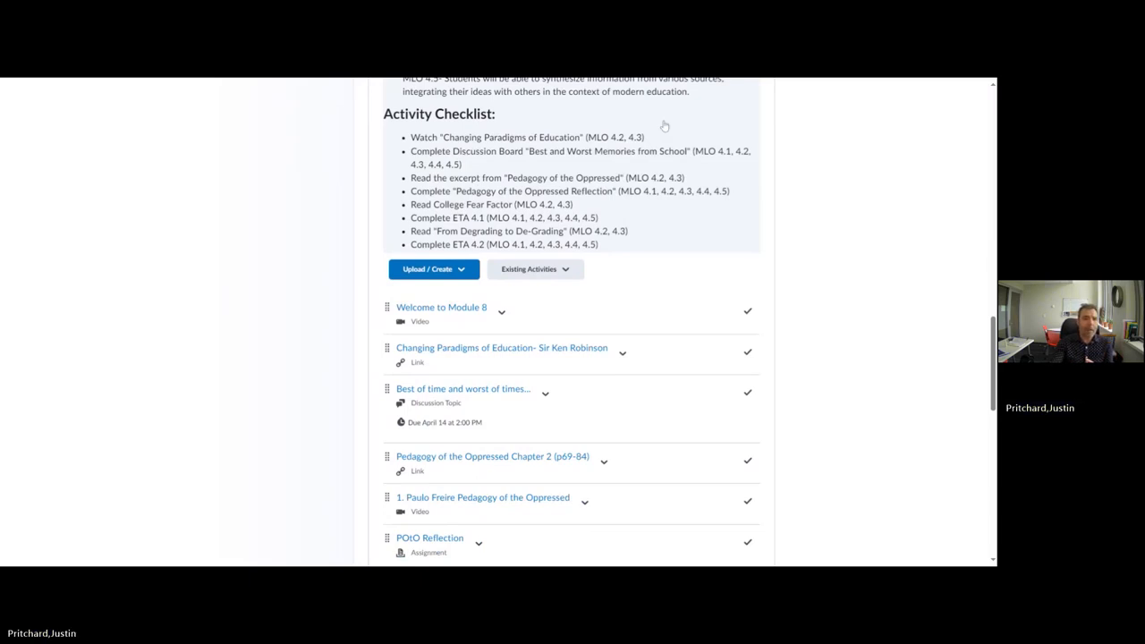
mouse_move(666, 162)
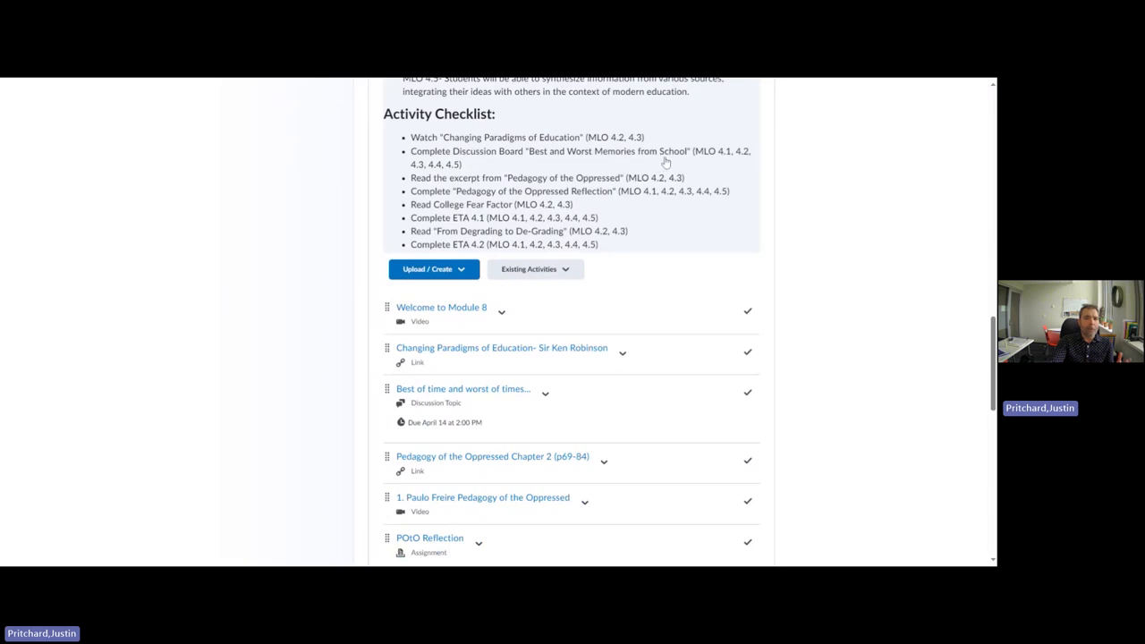
mouse_move(682, 168)
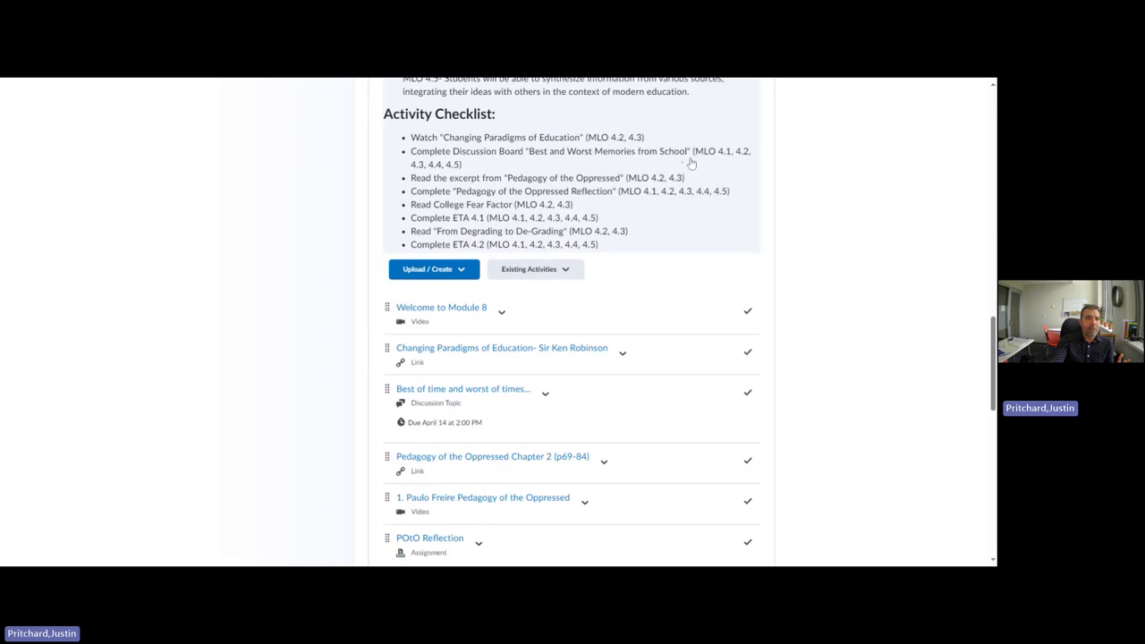
mouse_move(689, 170)
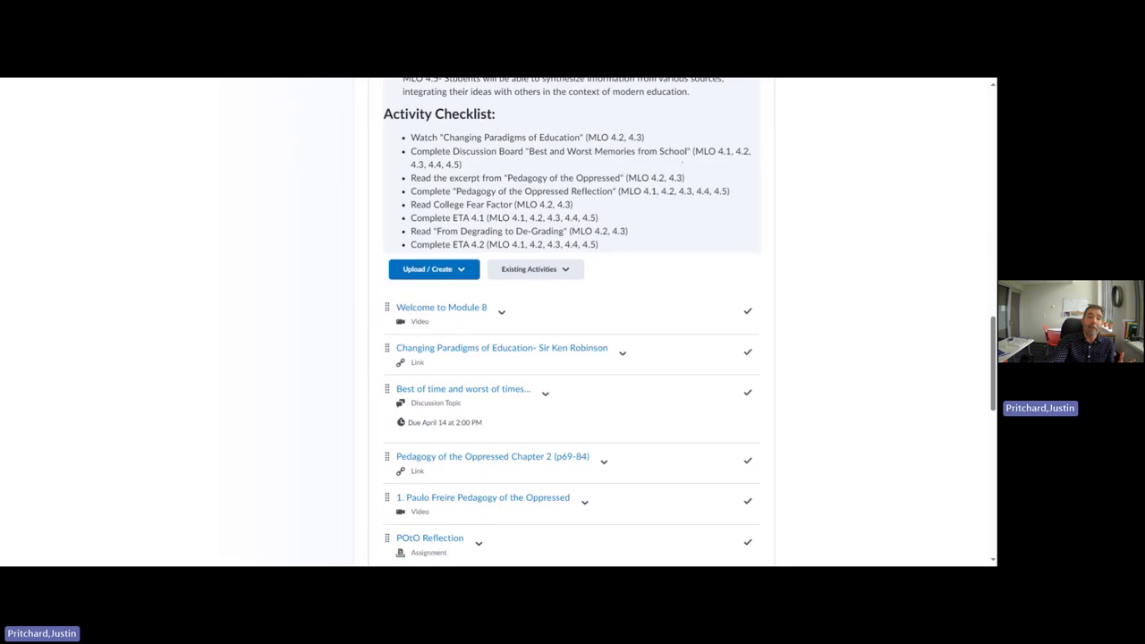
mouse_move(686, 162)
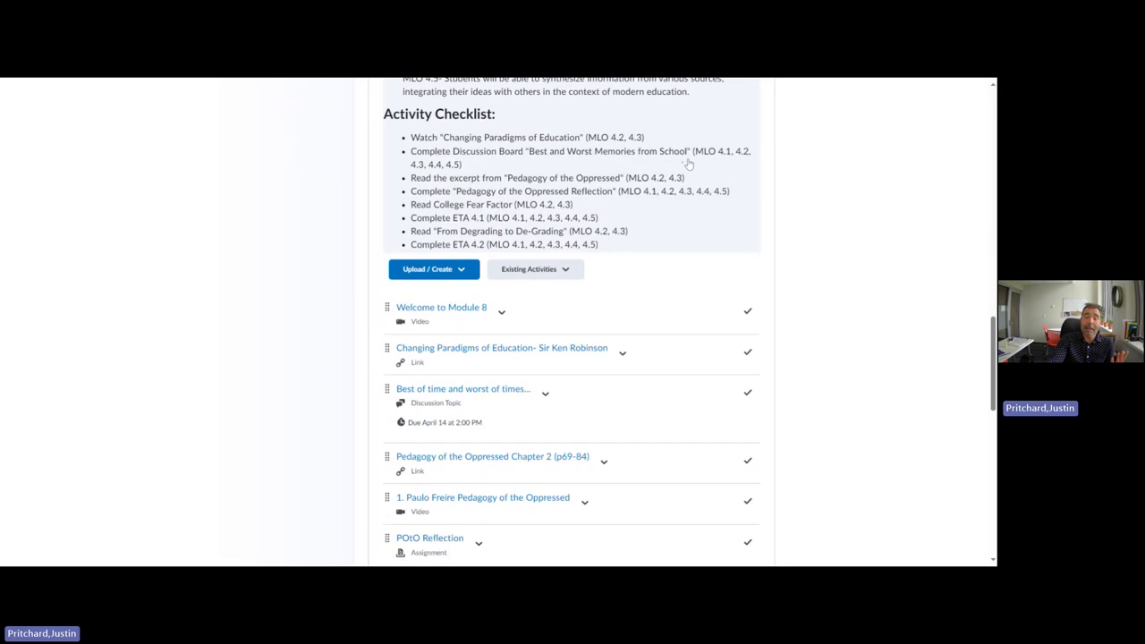
mouse_move(670, 186)
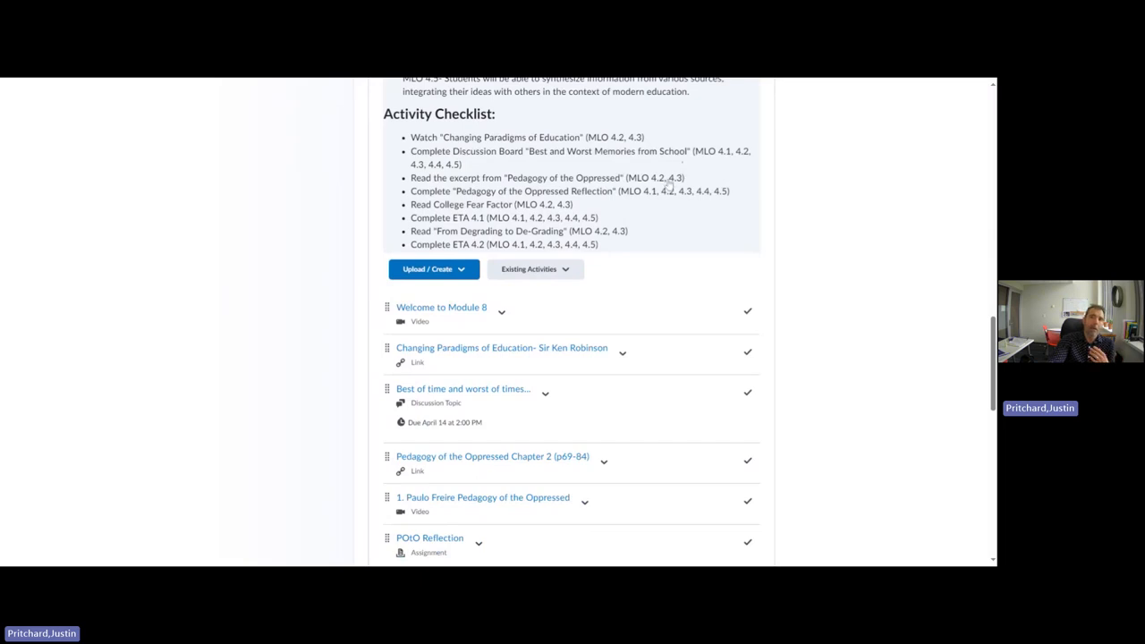
mouse_move(671, 218)
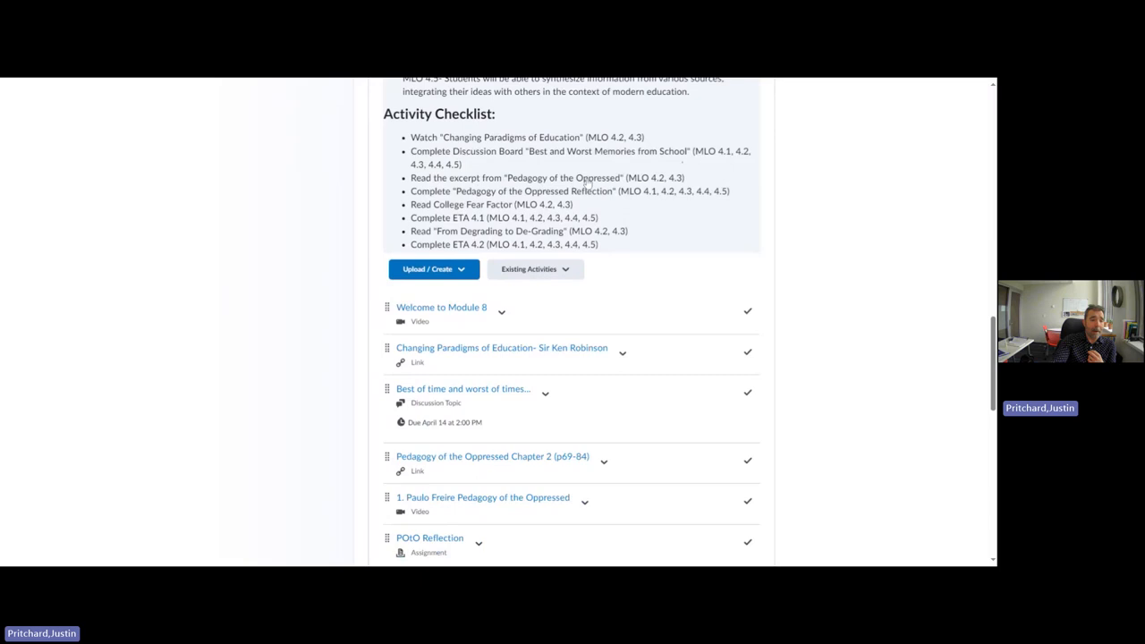
scroll("down", 3)
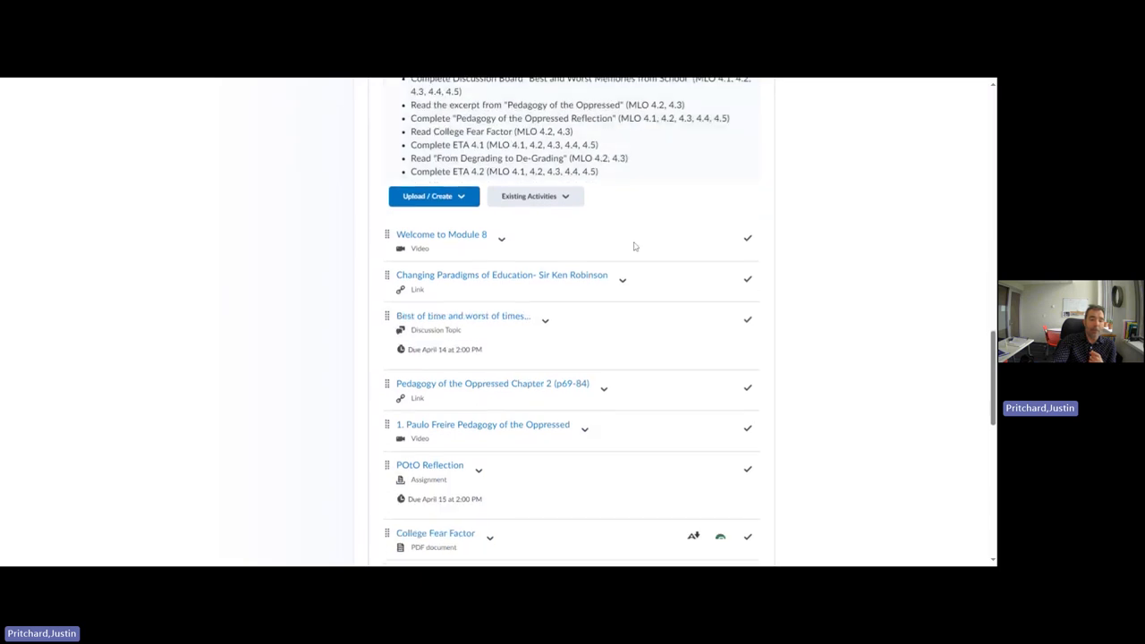
scroll("up", 3)
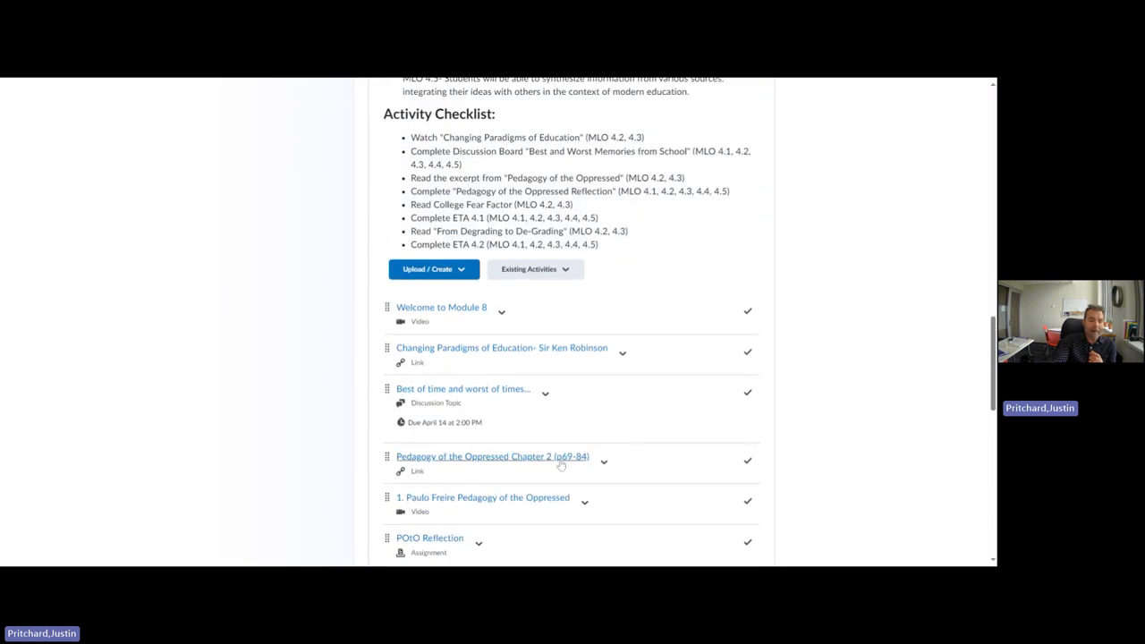
mouse_move(663, 307)
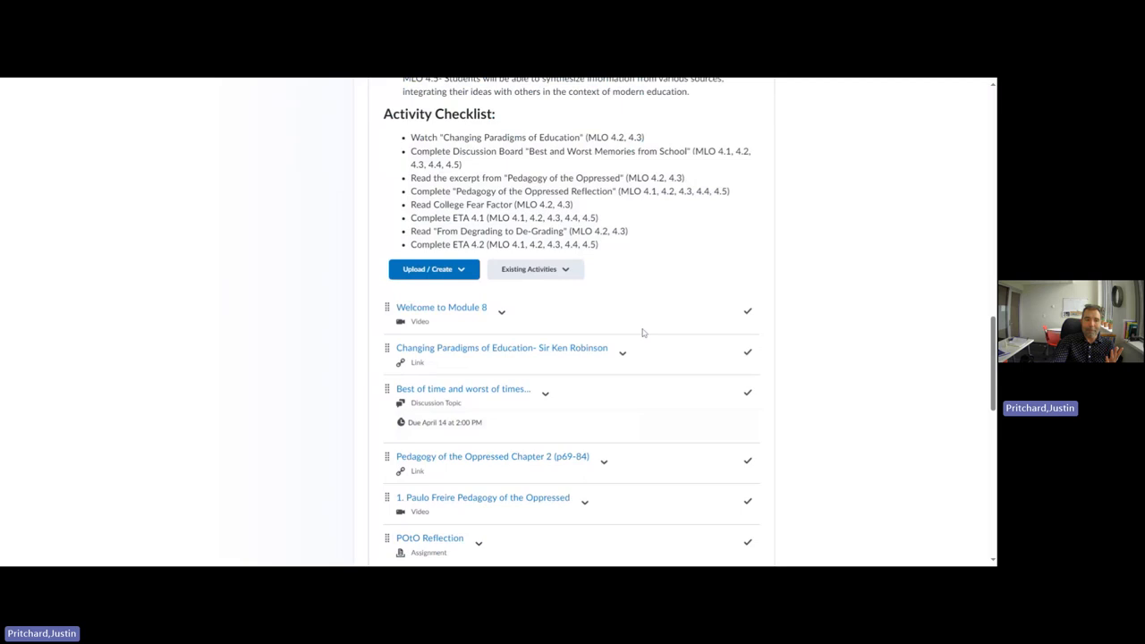
mouse_move(666, 318)
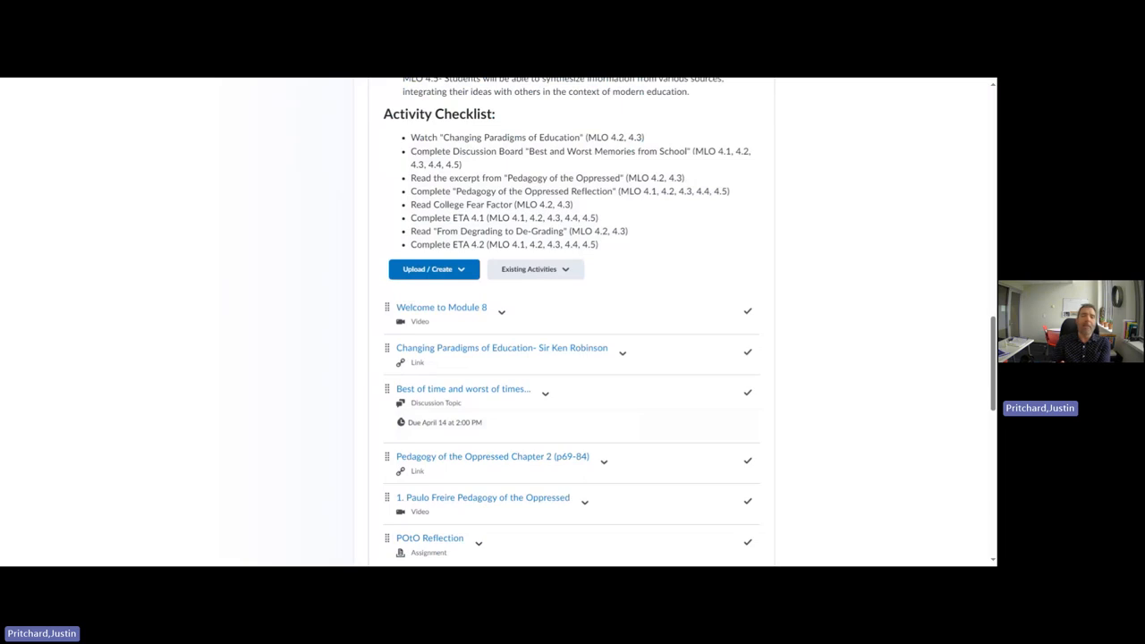
mouse_move(548, 424)
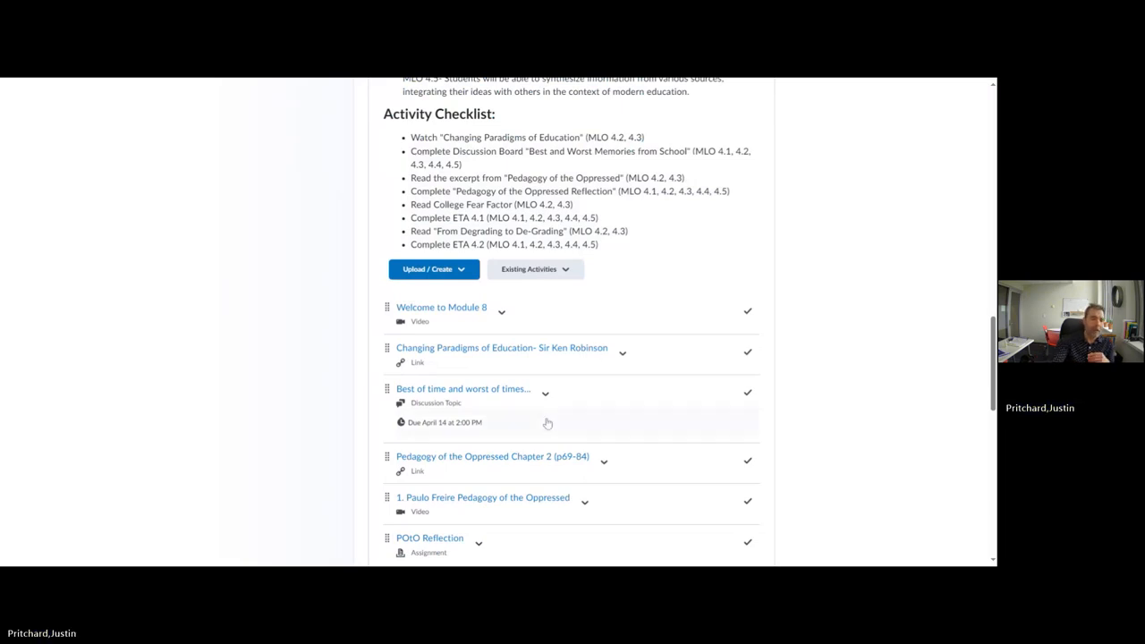
scroll("down", 3)
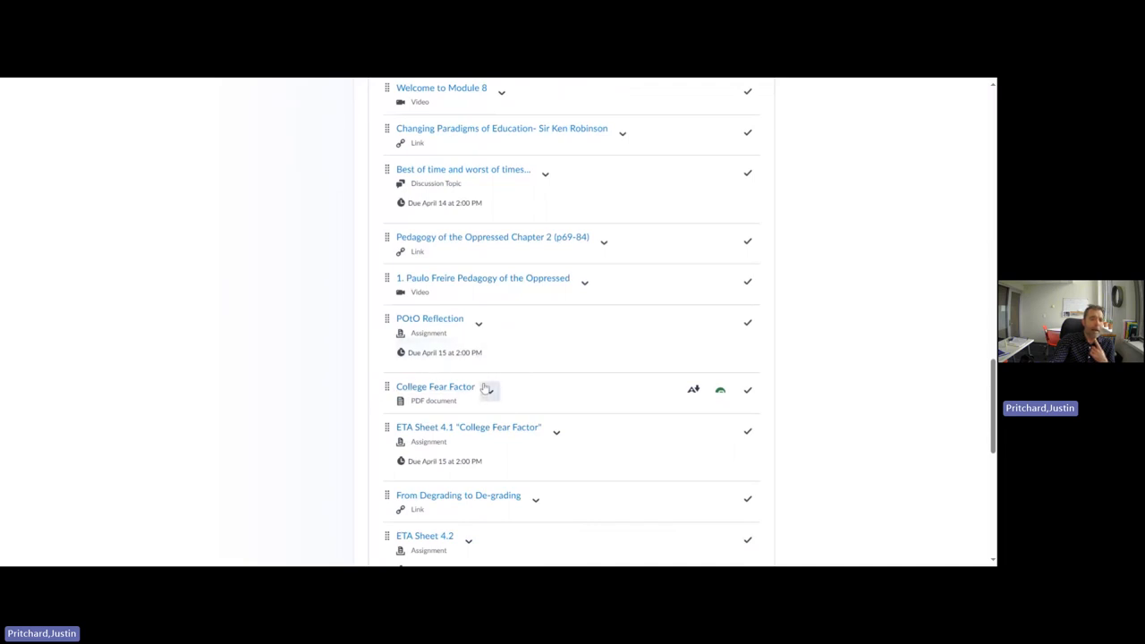
mouse_move(501, 386)
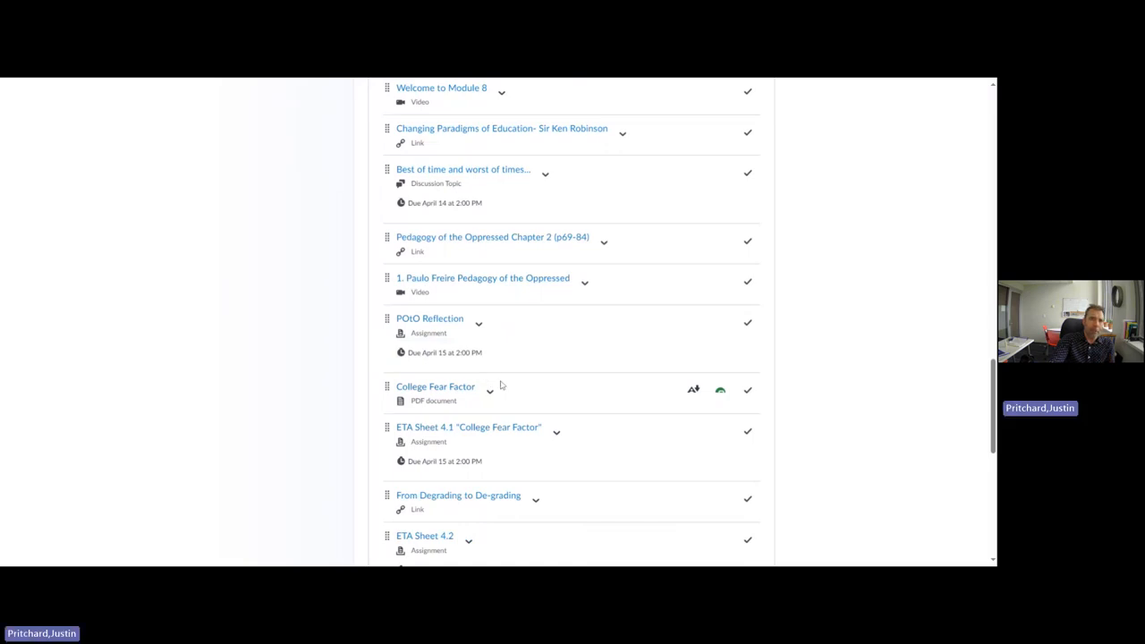
mouse_move(494, 386)
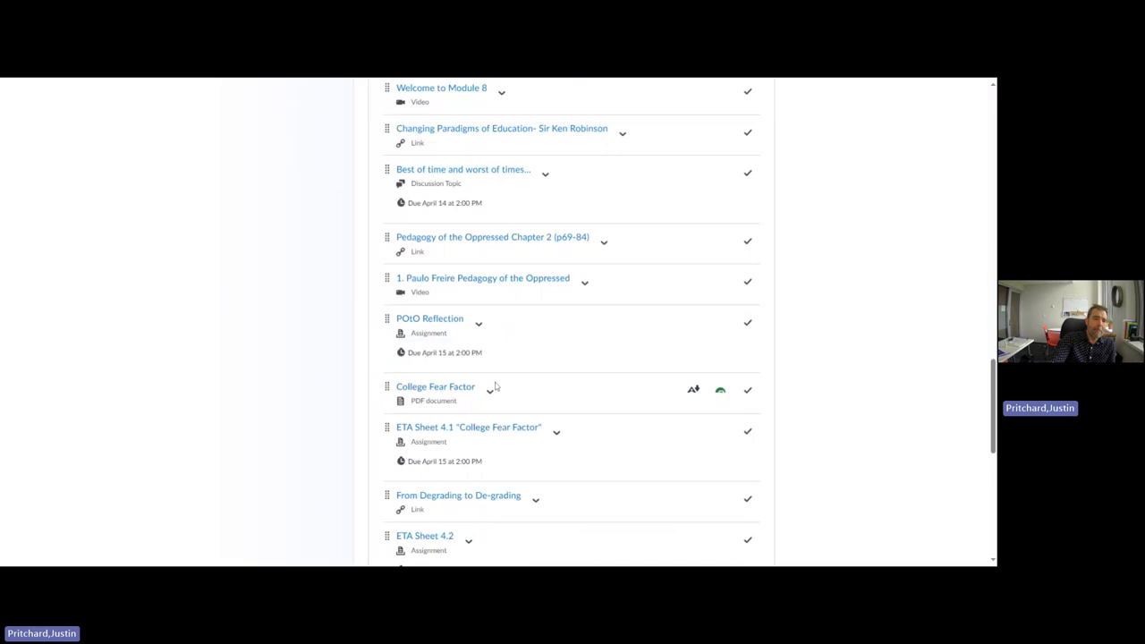
mouse_move(492, 386)
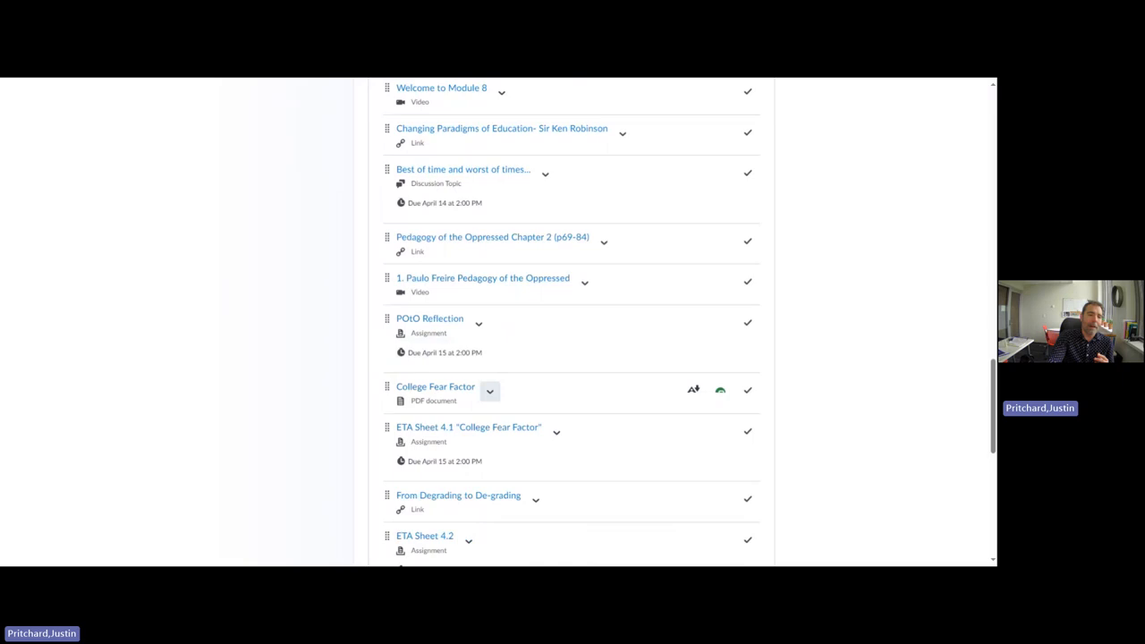
mouse_move(509, 395)
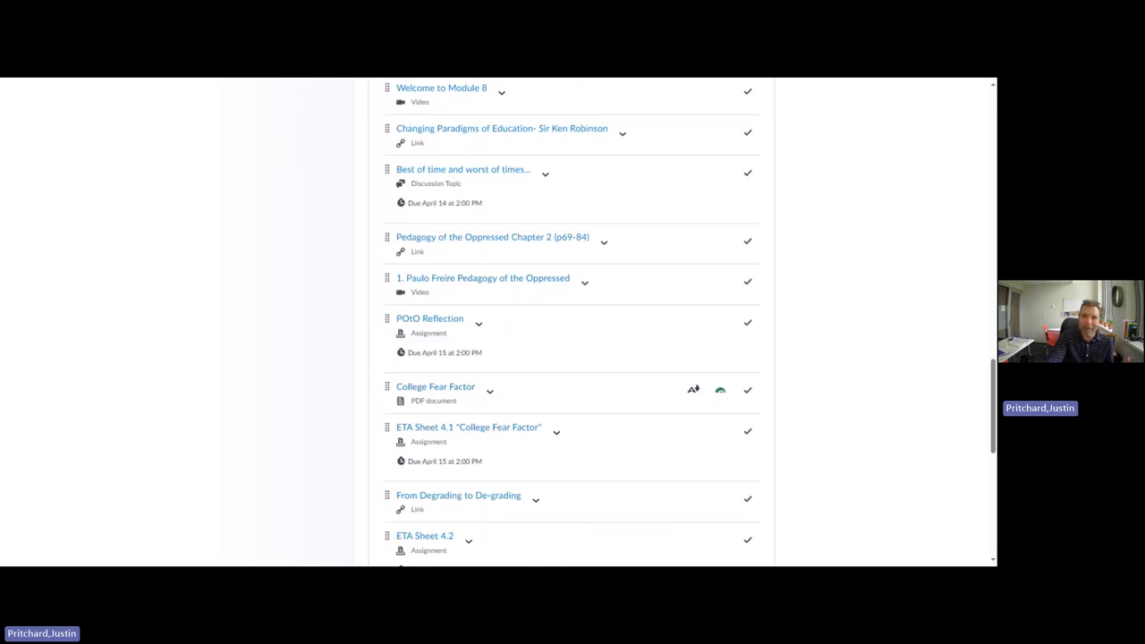
mouse_move(517, 390)
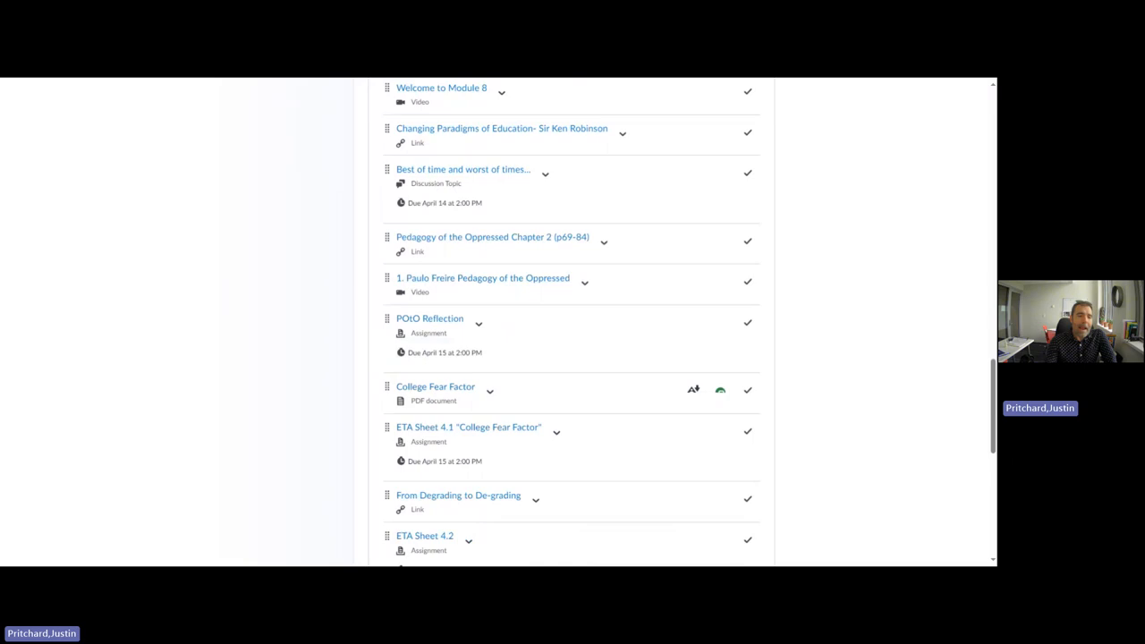
scroll("down", 3)
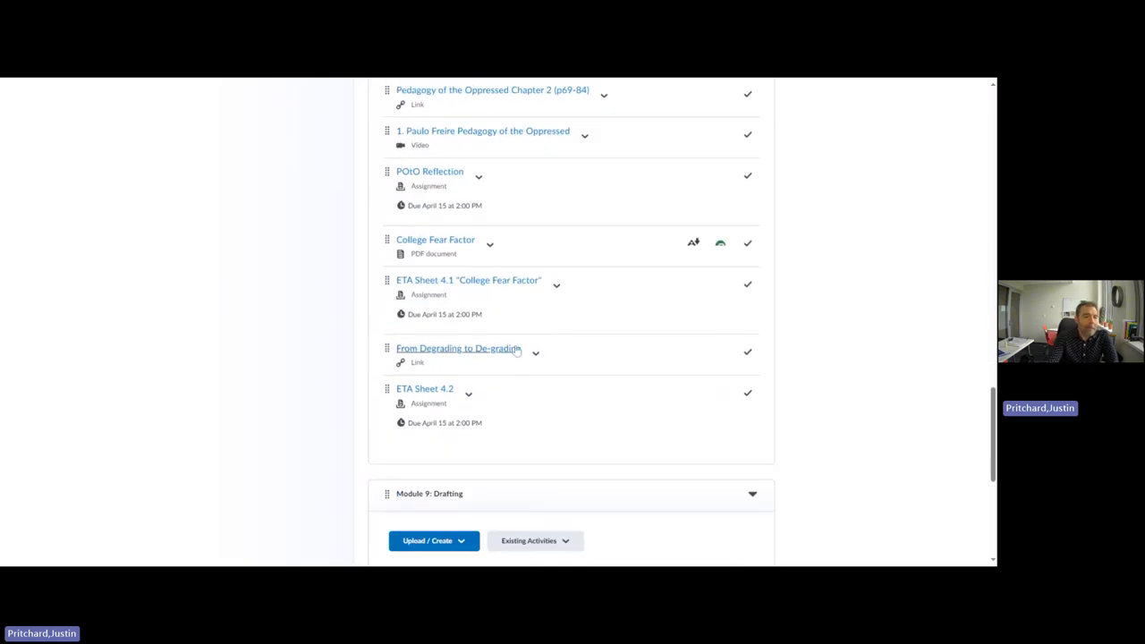
mouse_move(451, 339)
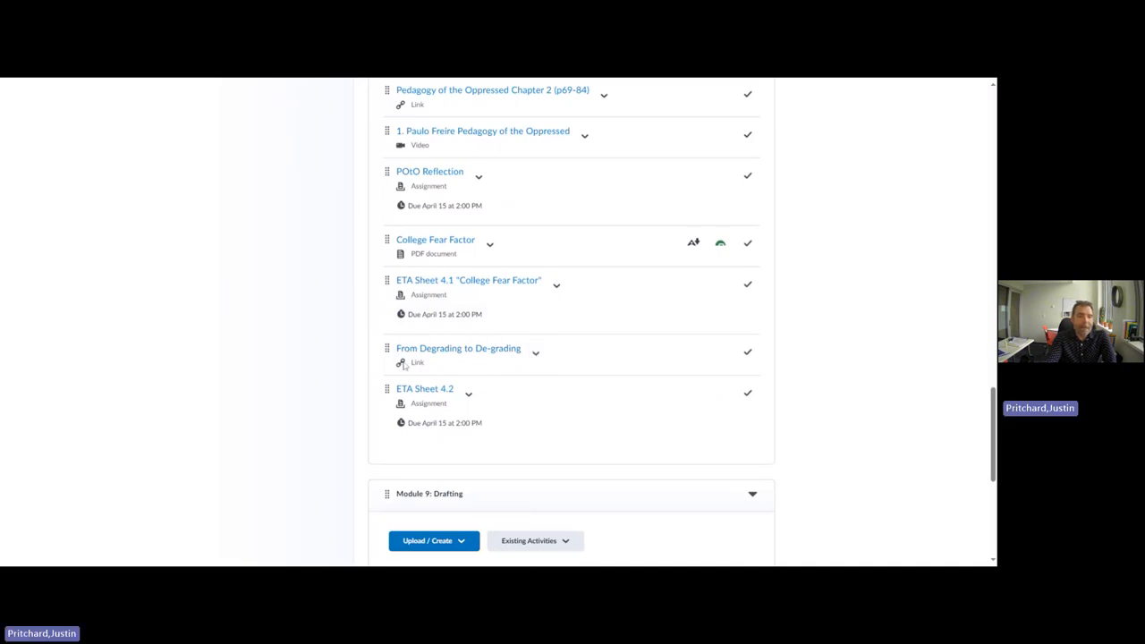
mouse_move(493, 367)
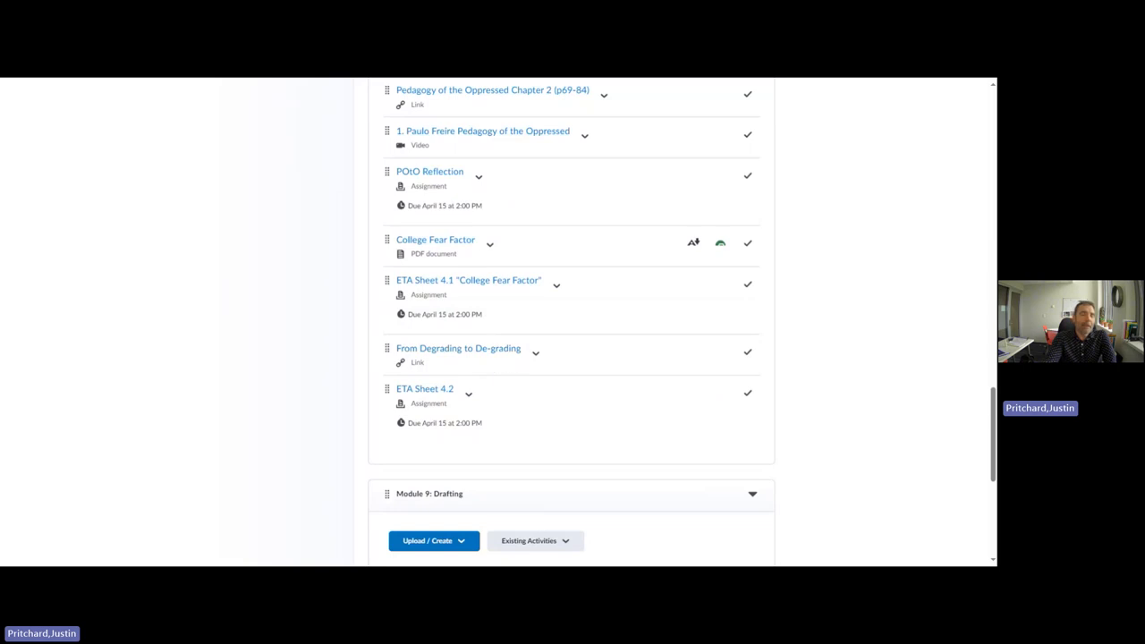
mouse_move(399, 340)
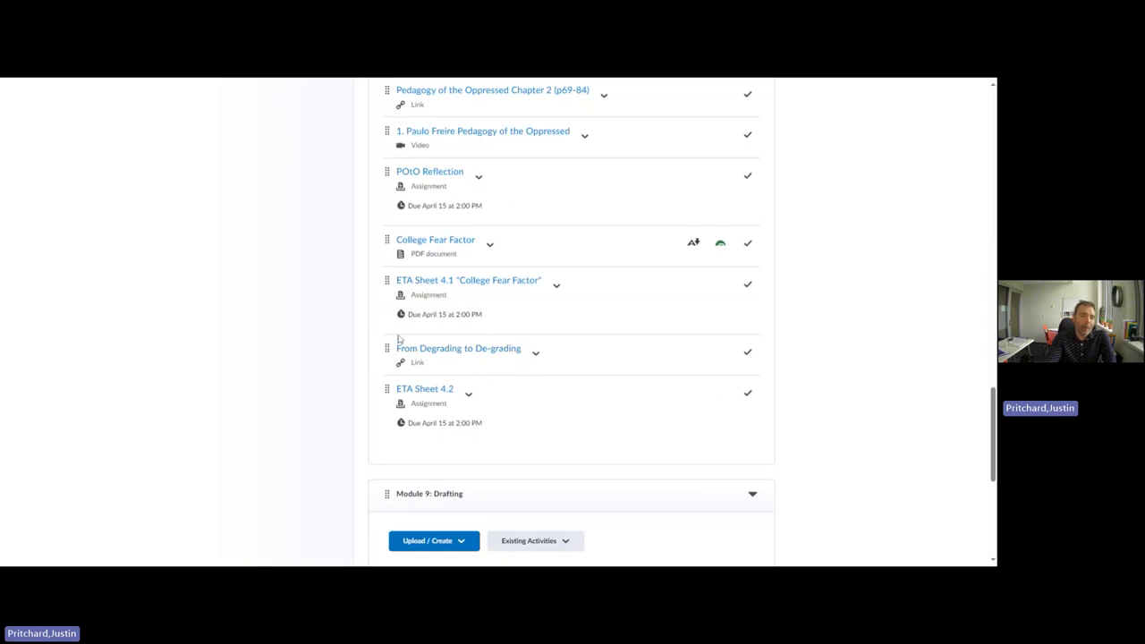
mouse_move(507, 360)
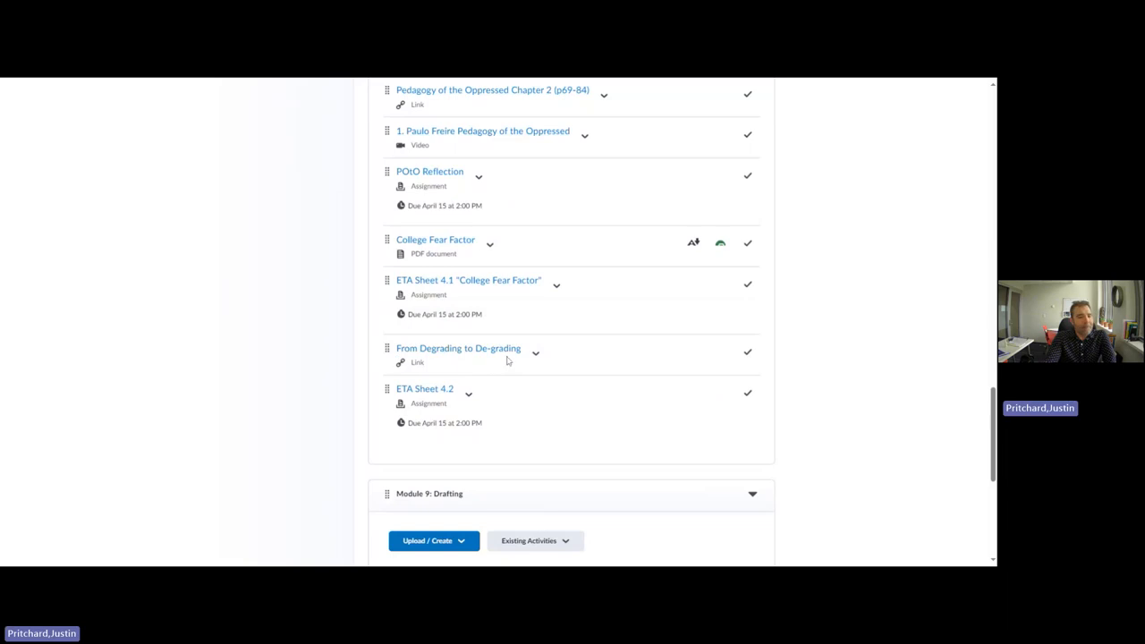
mouse_move(526, 339)
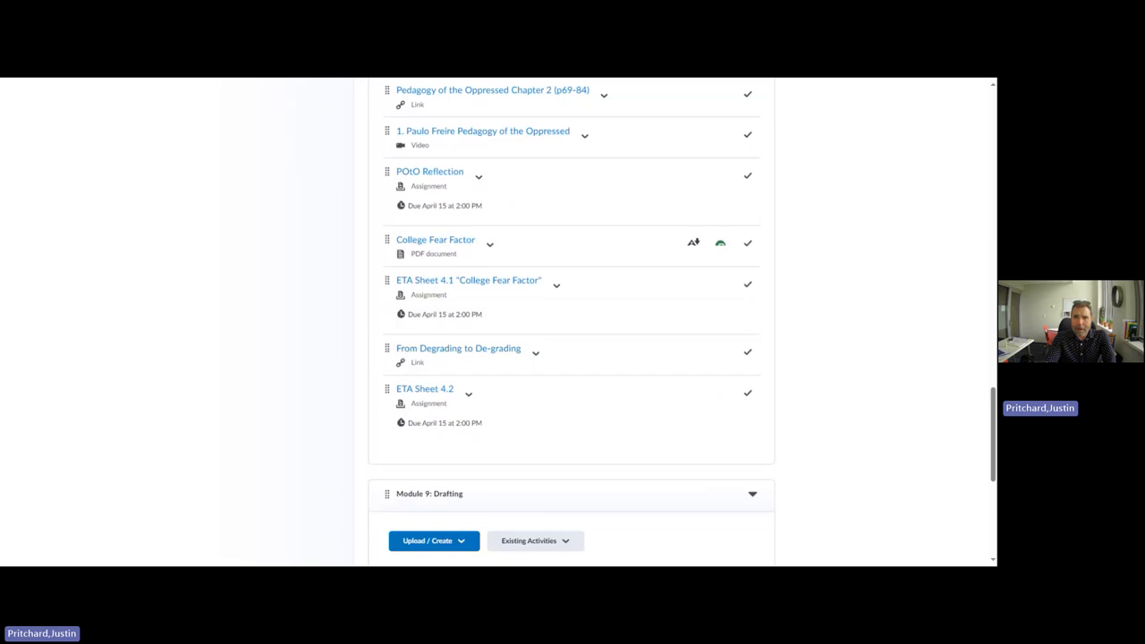
mouse_move(535, 352)
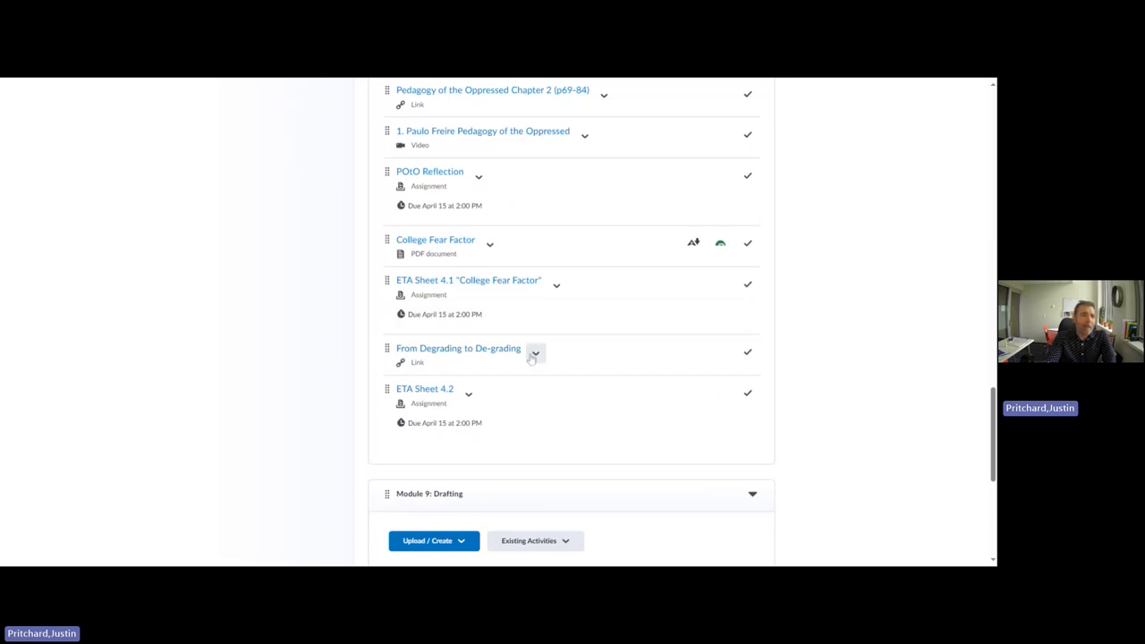
mouse_move(536, 358)
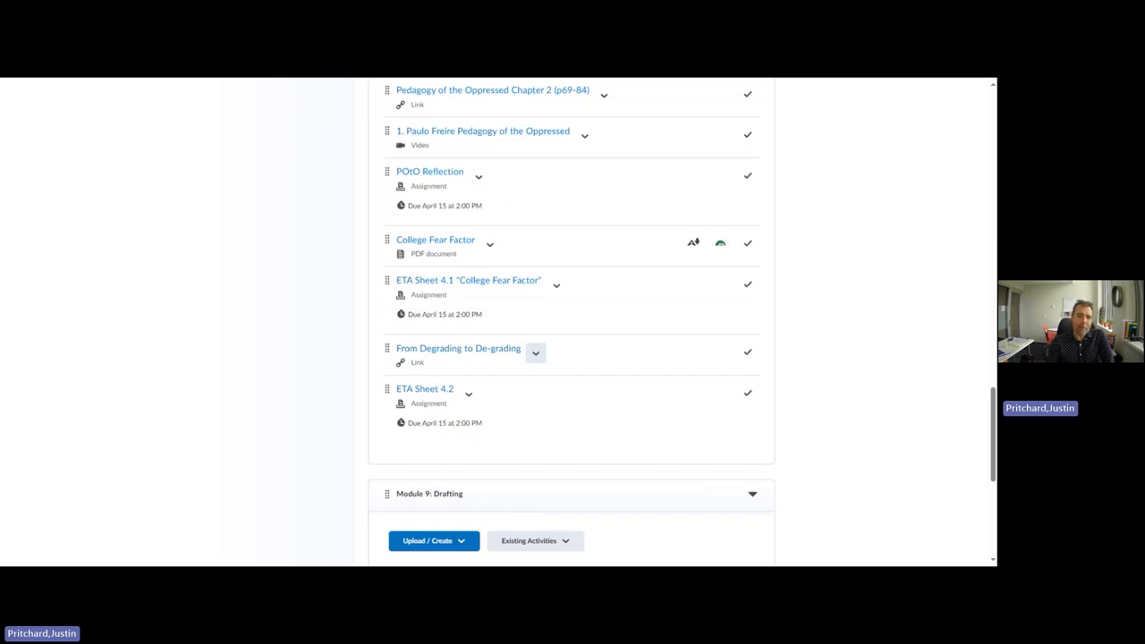
mouse_move(609, 285)
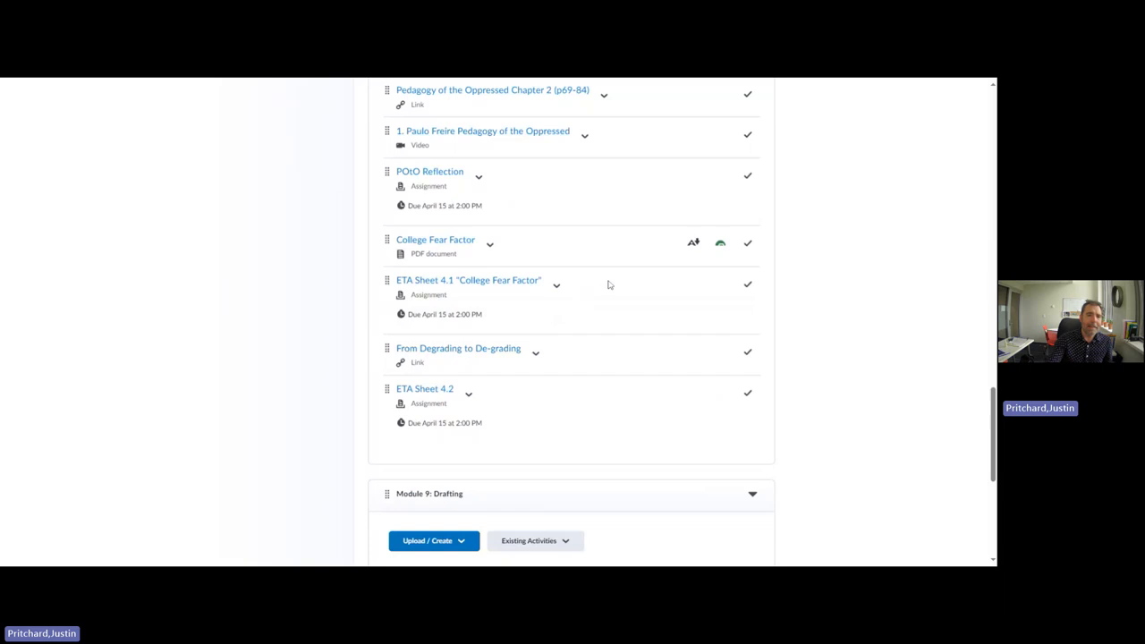
mouse_move(675, 81)
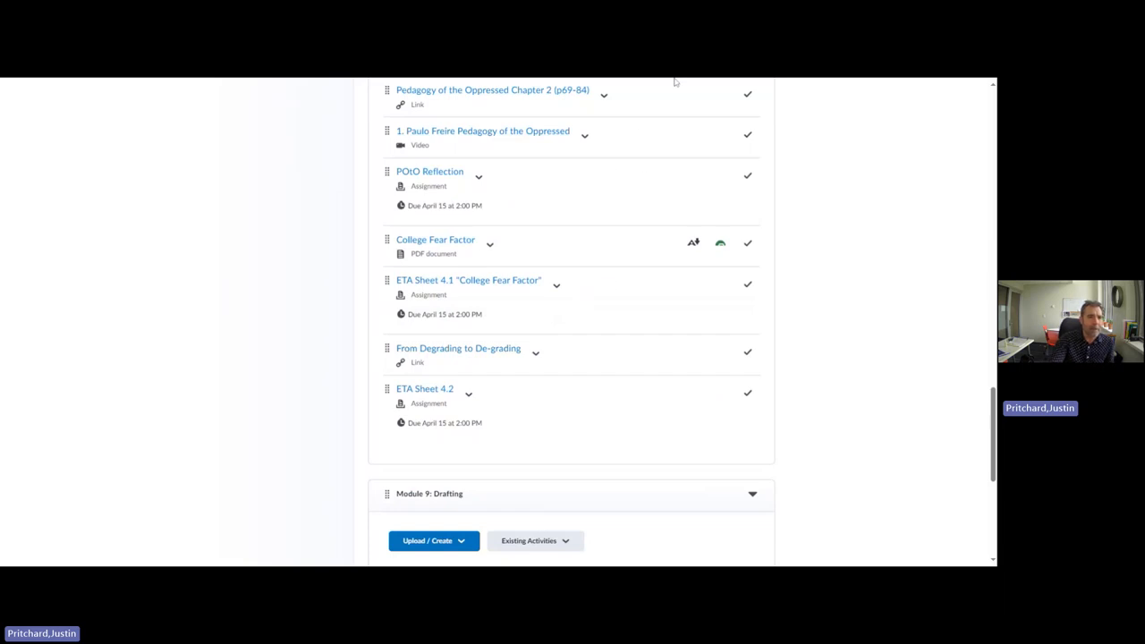